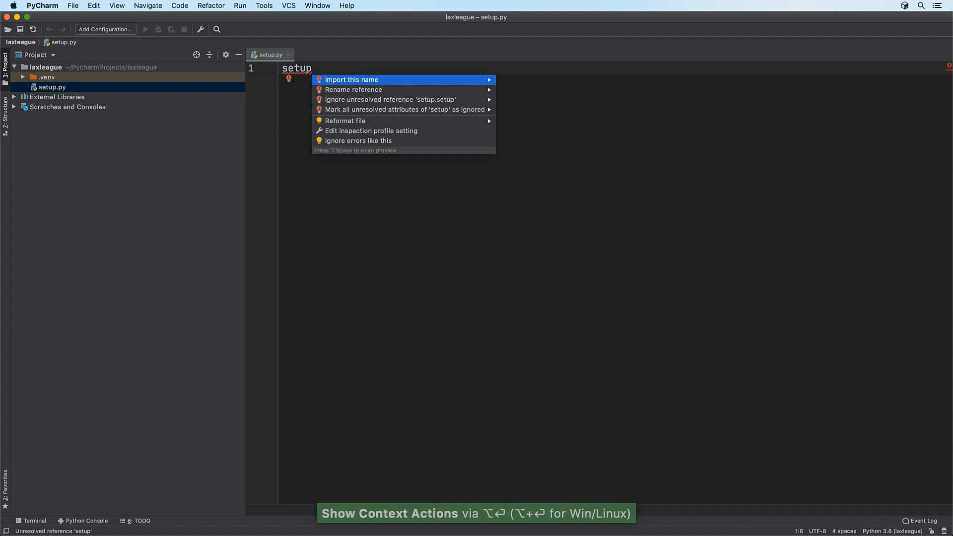
- Add a Guardian class with a test_construction test and rerun 'pytest in tests'
click(351, 79)
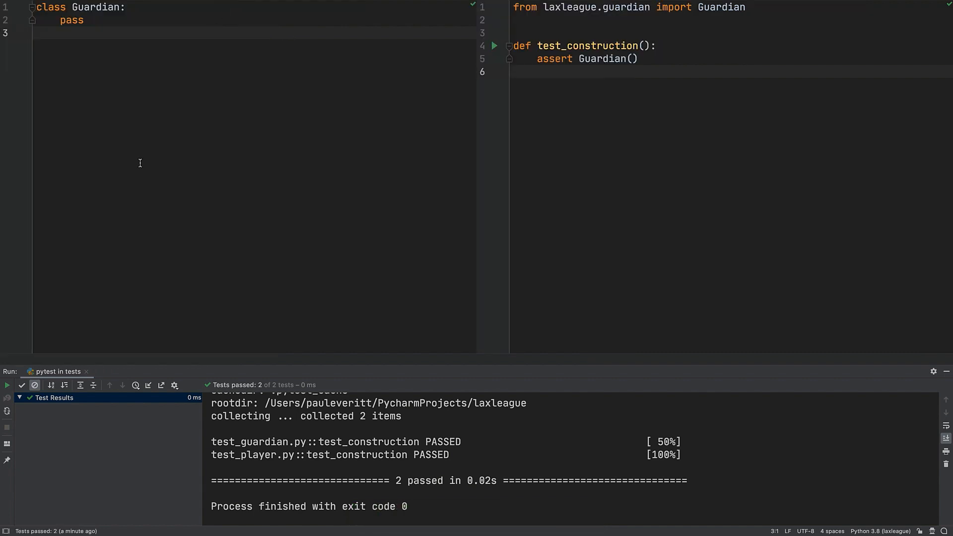
click(7, 385)
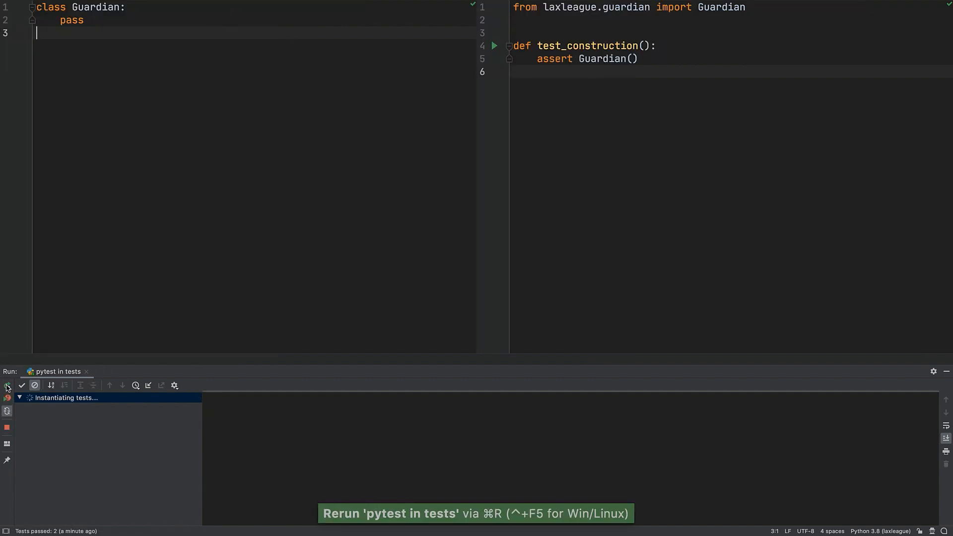
click(7, 385)
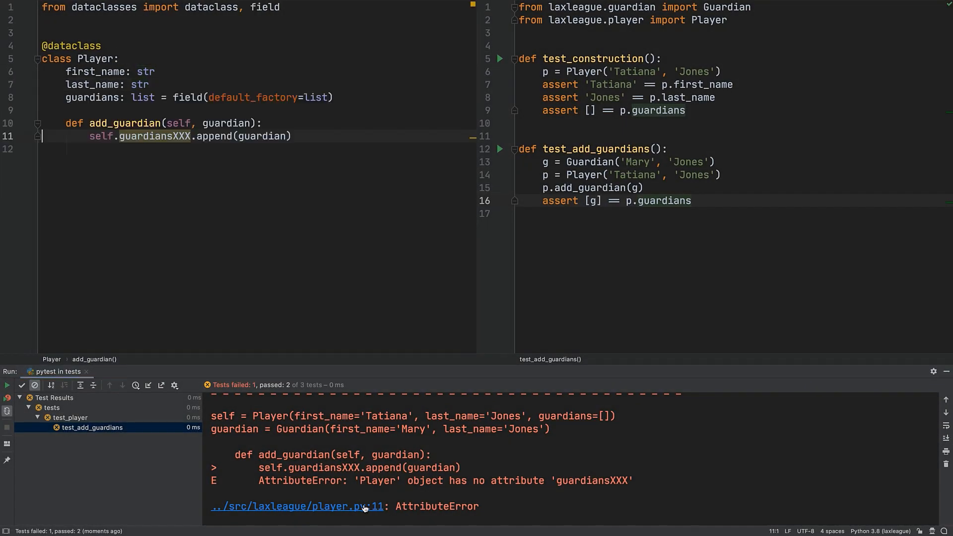
- Fix Player's add_guardian so tests pass, then declare fixture player_one() -> Player
click(195, 136)
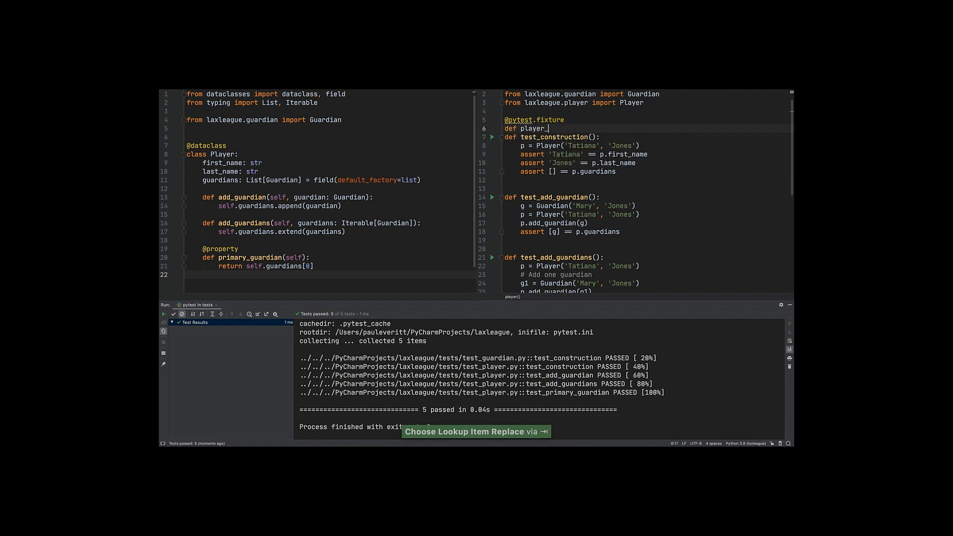
text(one() -> Player)
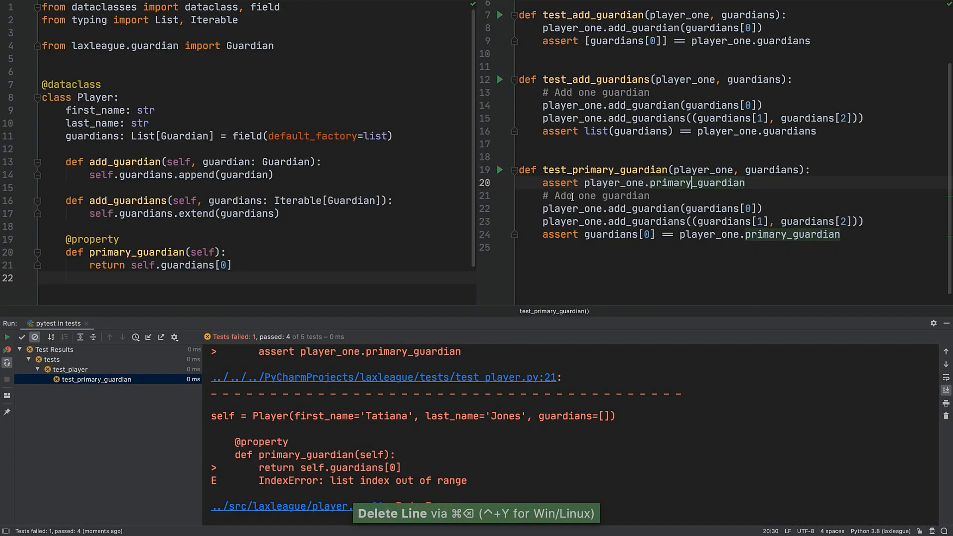
- Debug test_primary_guardian with a breakpoint and expand player_one to see its empty guardians list
click(501, 182)
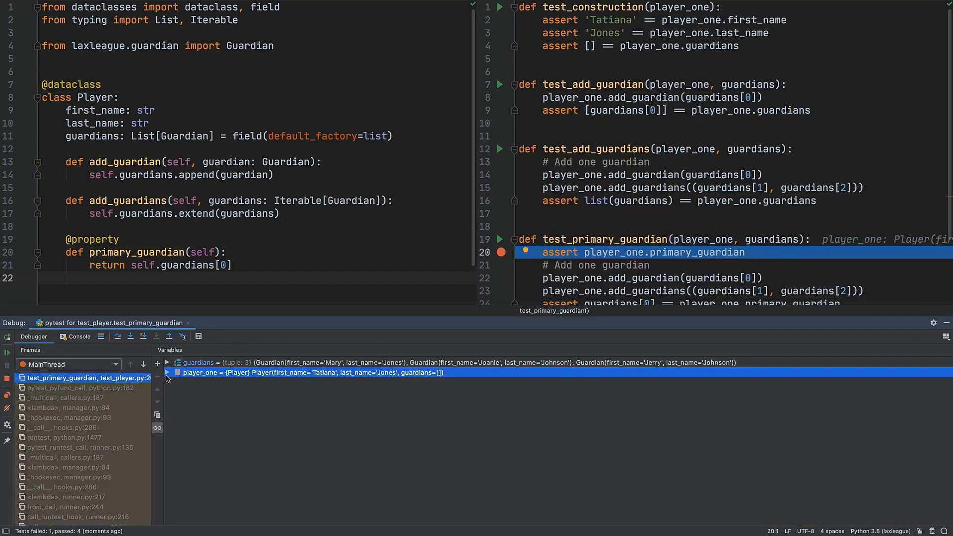
click(169, 373)
text(with pytest)
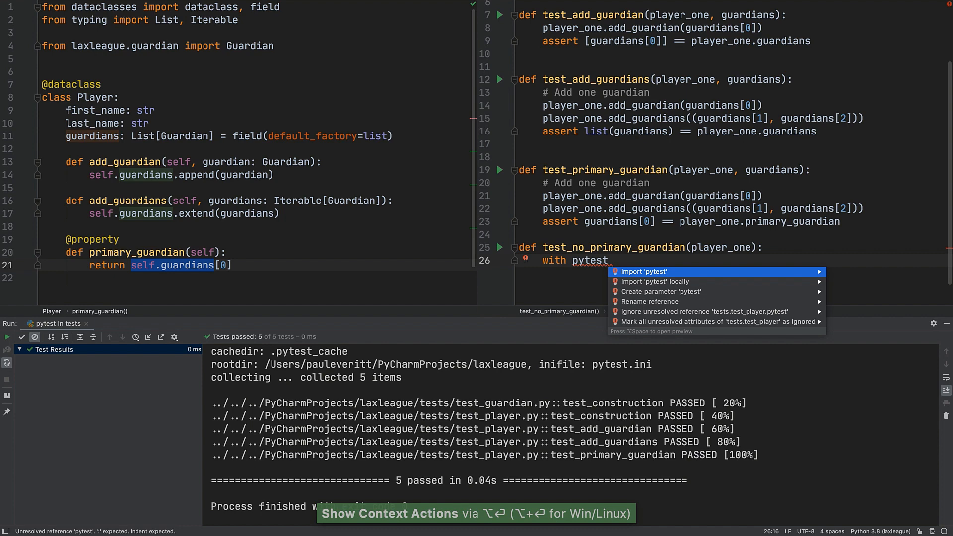
- Write 'with pytest.raises(IndexError) as exc:' in test_no_primary_guardian and start its body
text(.r)
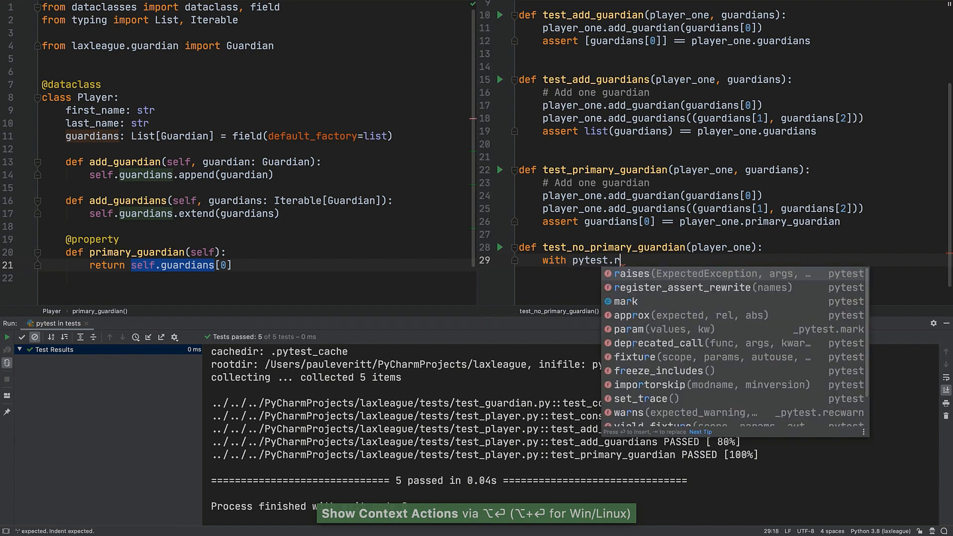
text(aises(IndexError)
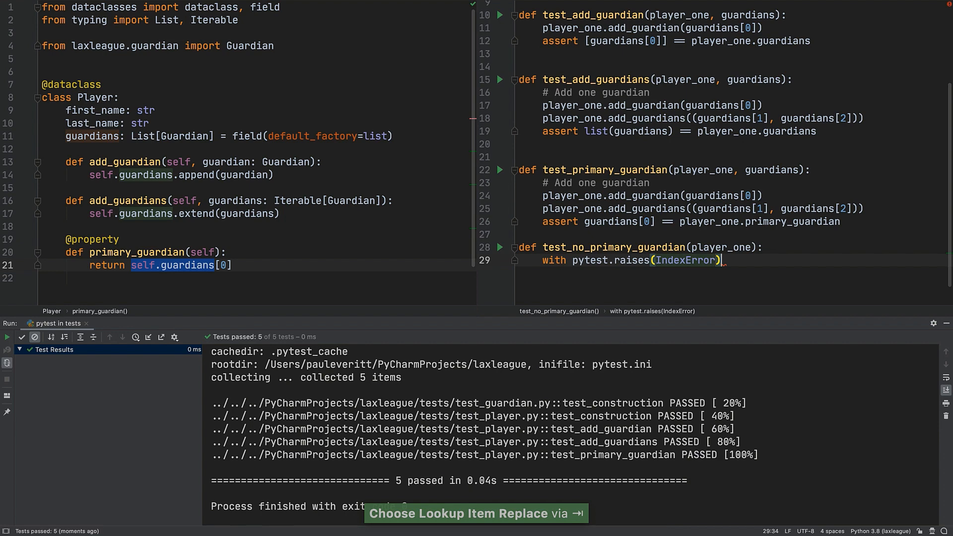
text(as exc:)
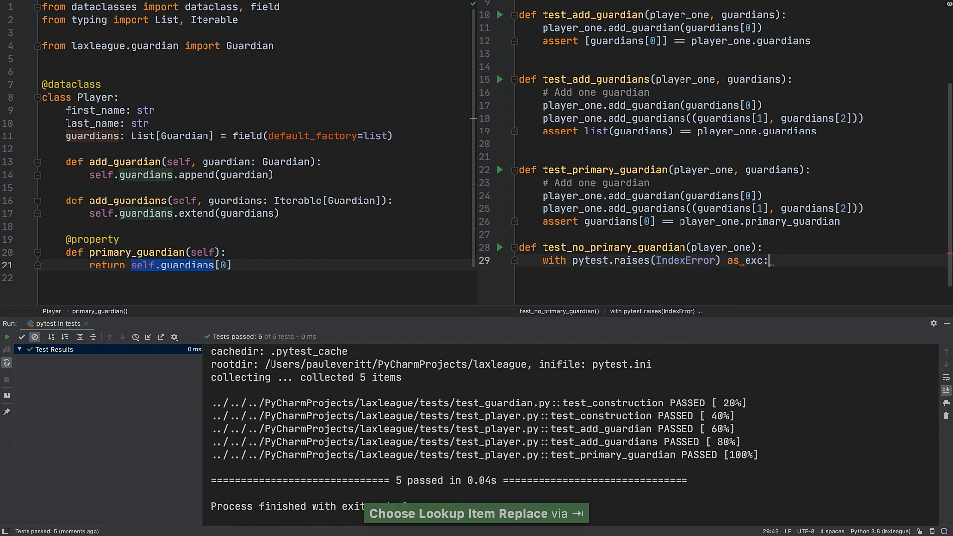
key(Return)
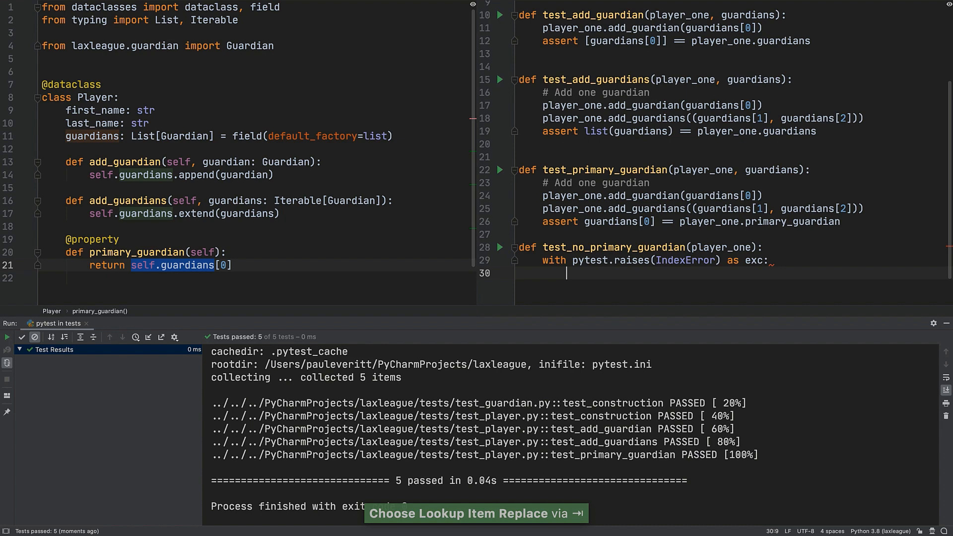